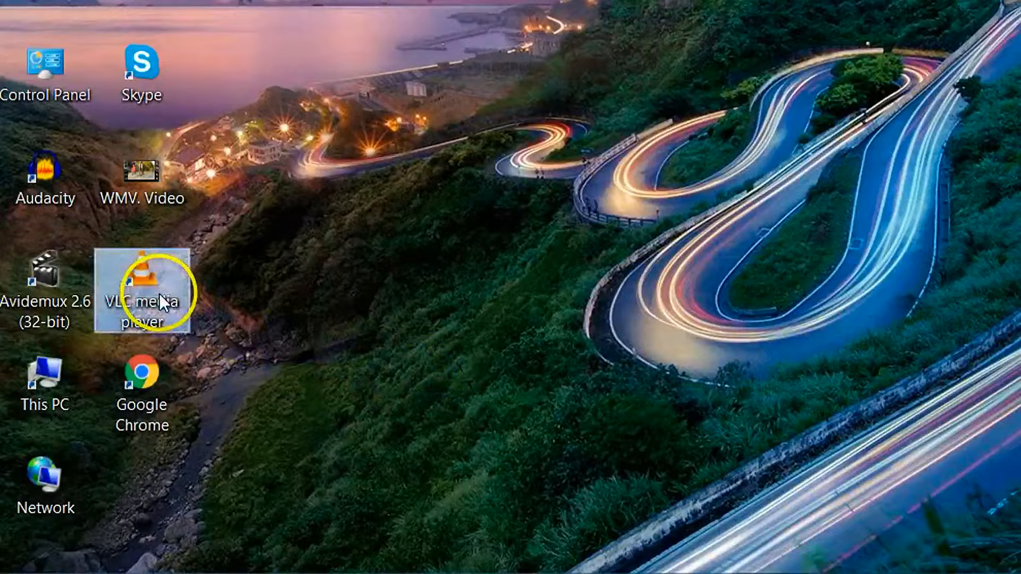
Launch VLC and start a Convert / Save from the Media menu
{"action": "double_click", "coordinate": [144, 301]}
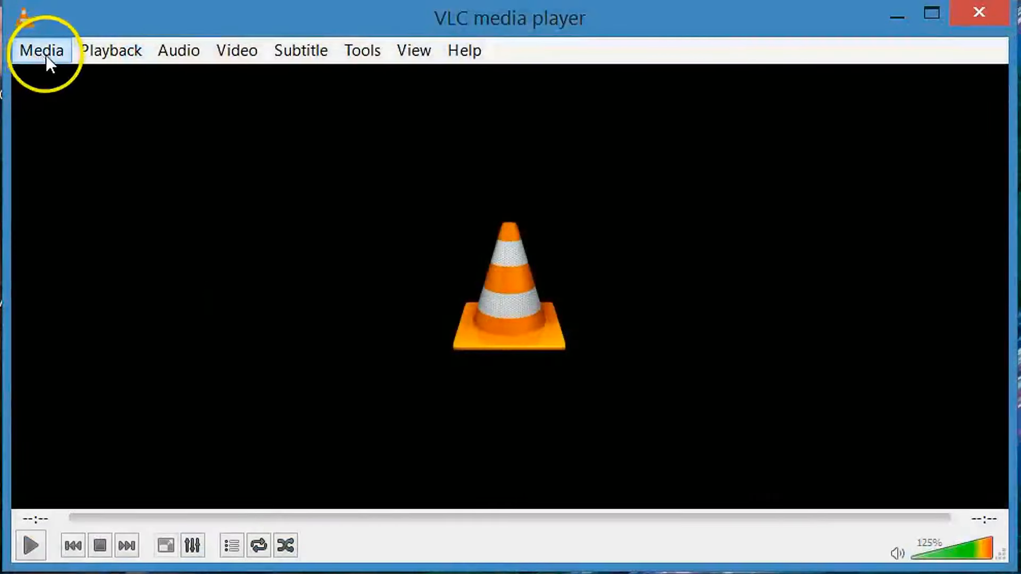
{"action": "left_click", "coordinate": [41, 50]}
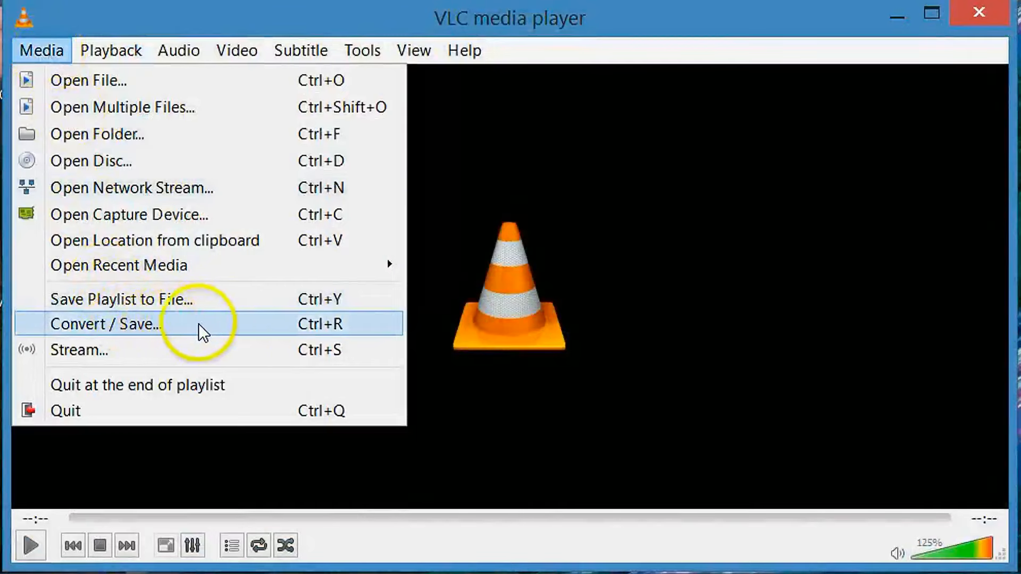
{"action": "left_click", "coordinate": [105, 323]}
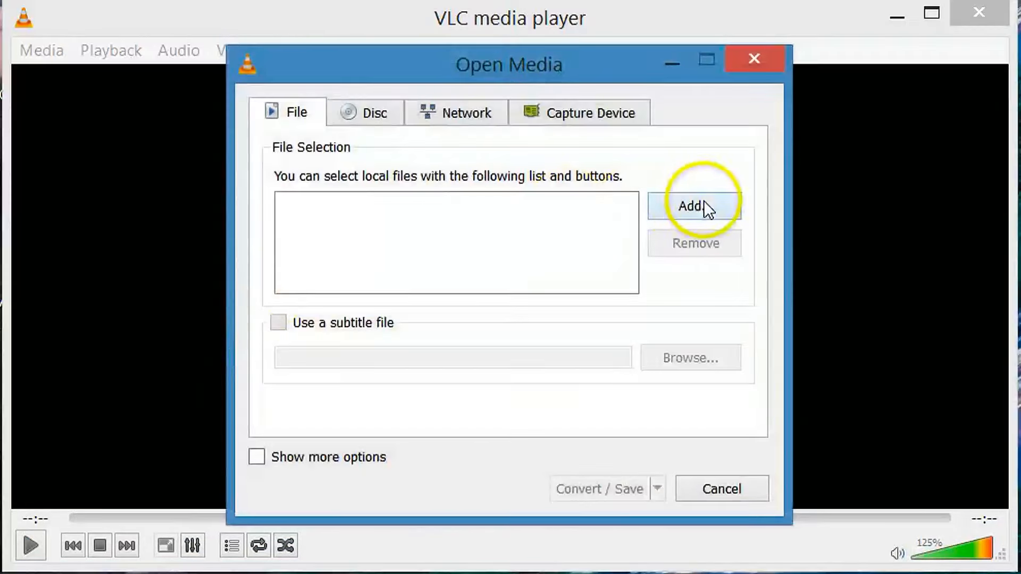
Browse to the Desktop and scroll to the WMV. Video file
{"action": "left_click", "coordinate": [693, 205]}
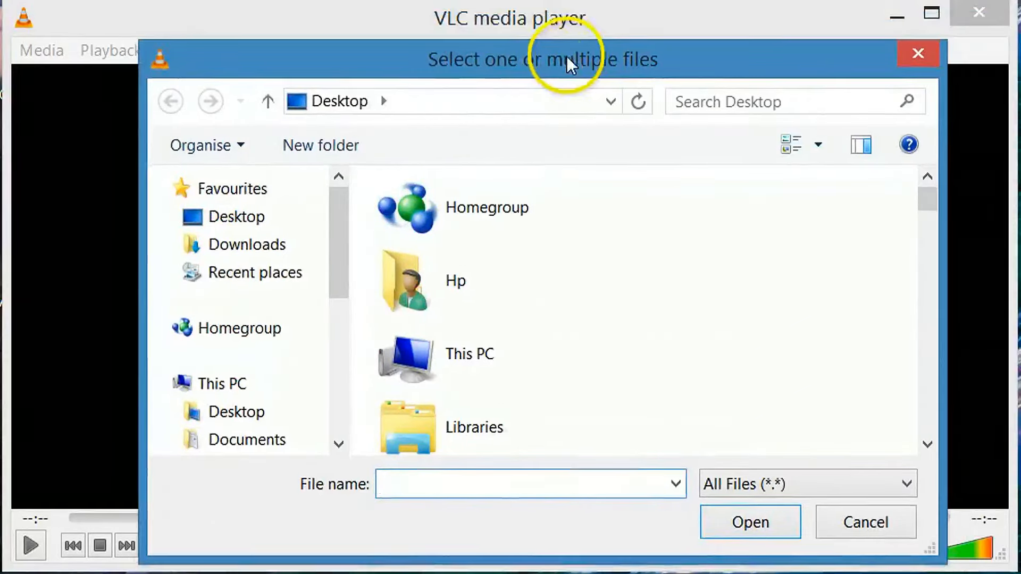
{"action": "left_click", "coordinate": [237, 216]}
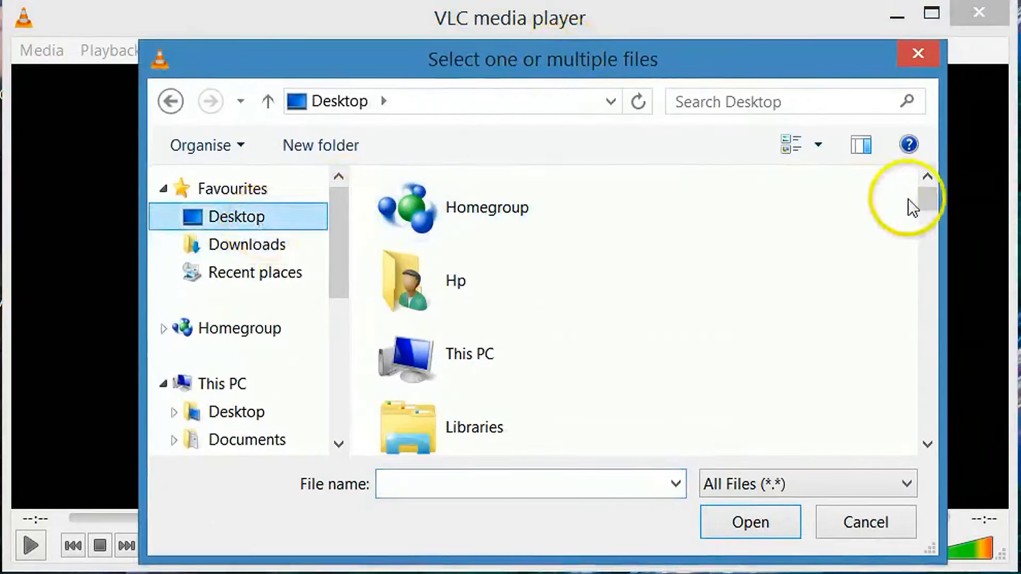
{"action": "left_click_drag", "start_coordinate": [911, 202], "coordinate": [927, 355]}
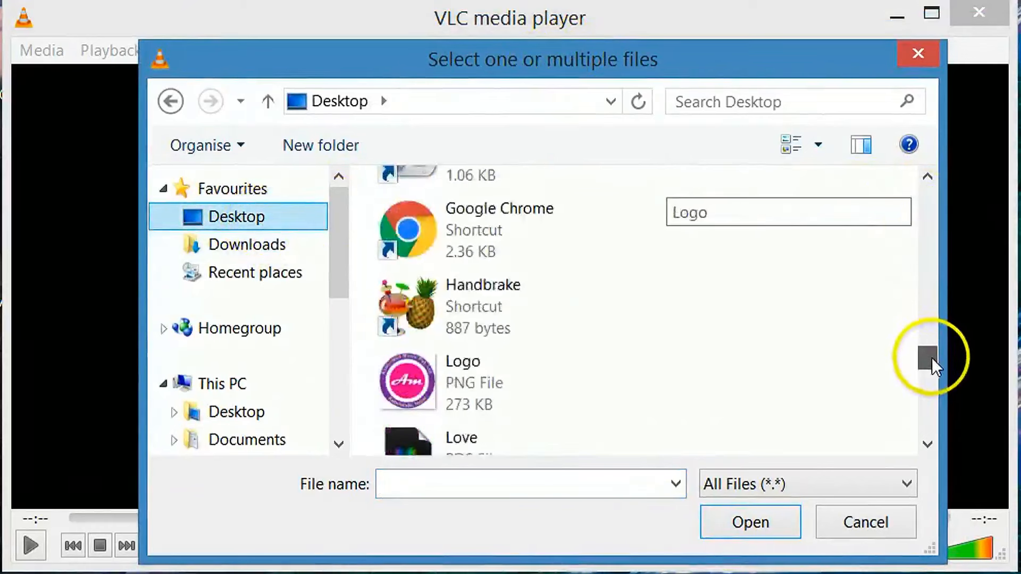
{"action": "scroll", "scroll_direction": "down", "scroll_amount": 3}
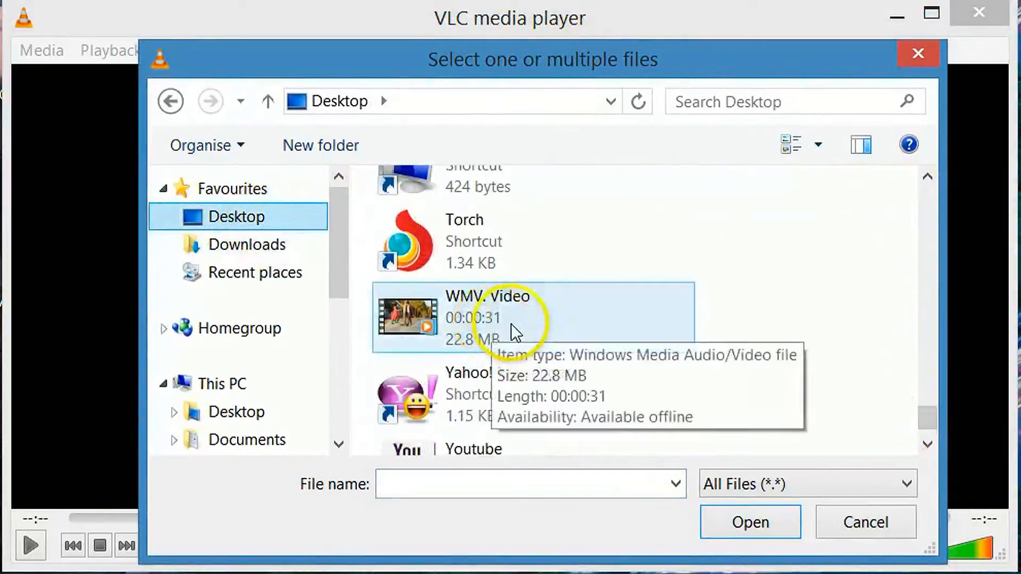
Check the WMV. Video file's properties, then add it to the conversion list
{"action": "right_click", "coordinate": [515, 319]}
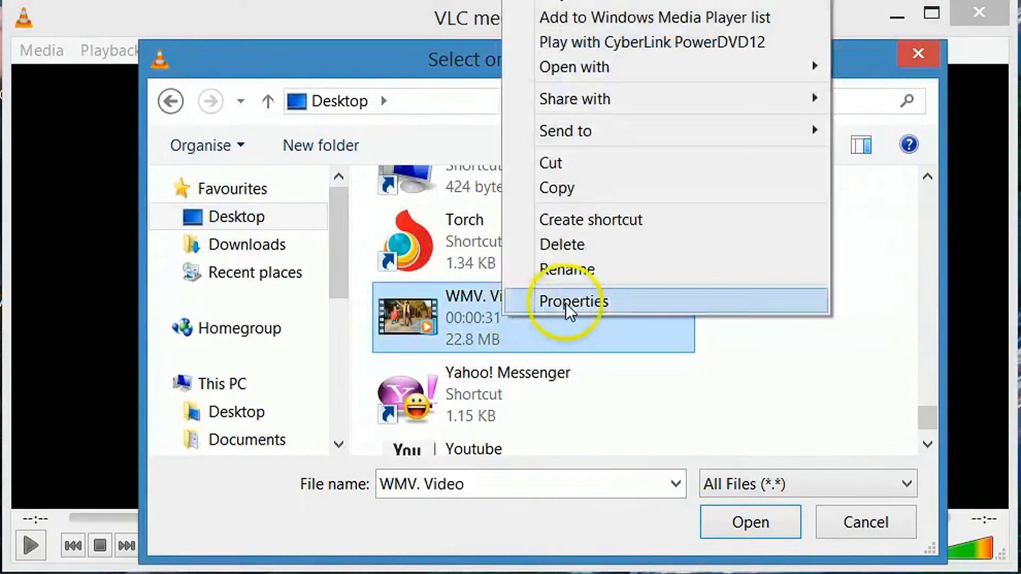
{"action": "left_click", "coordinate": [572, 301]}
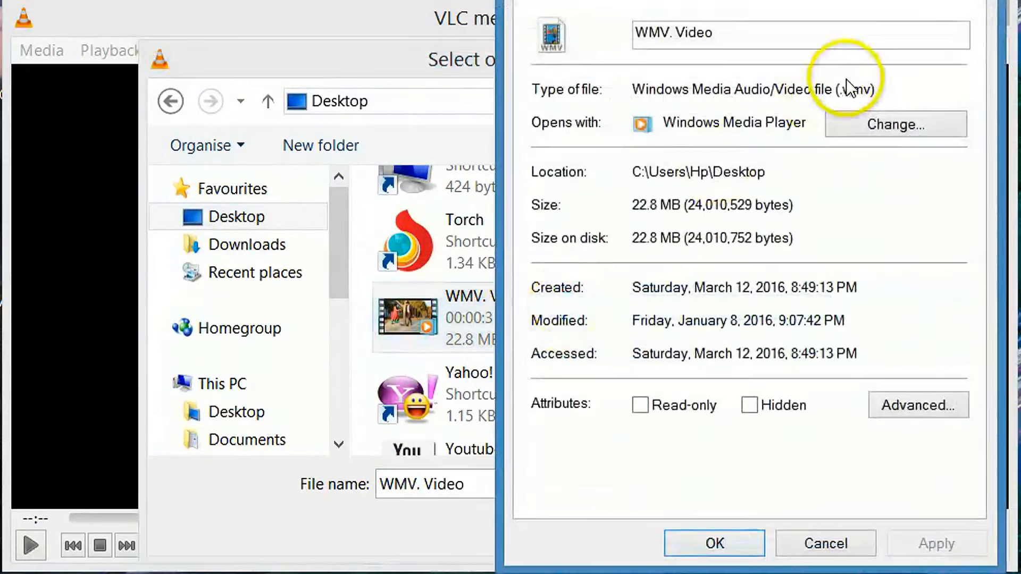
{"action": "double_click", "coordinate": [847, 89]}
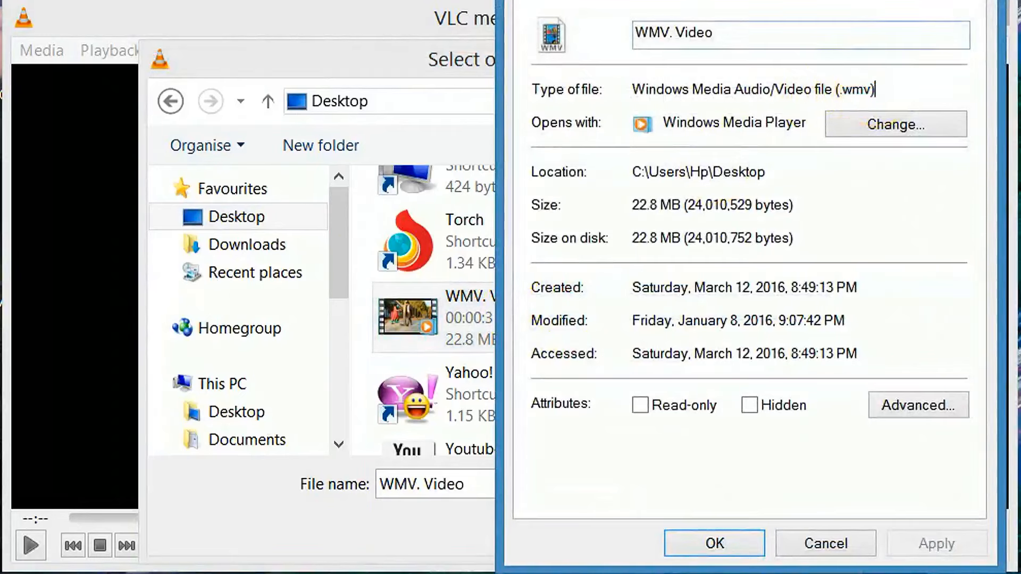
{"action": "left_click", "coordinate": [825, 543]}
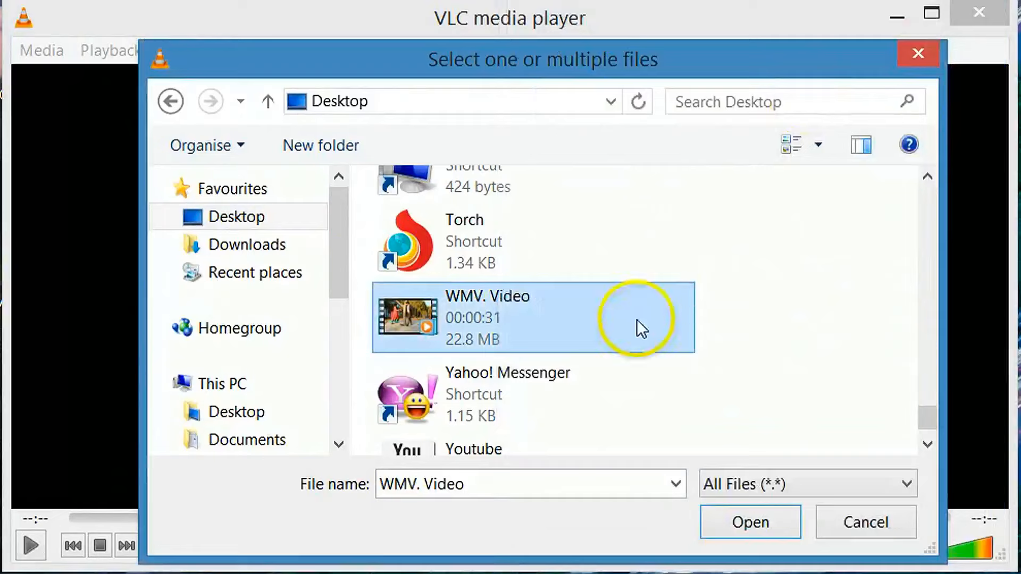
{"action": "left_click", "coordinate": [748, 521]}
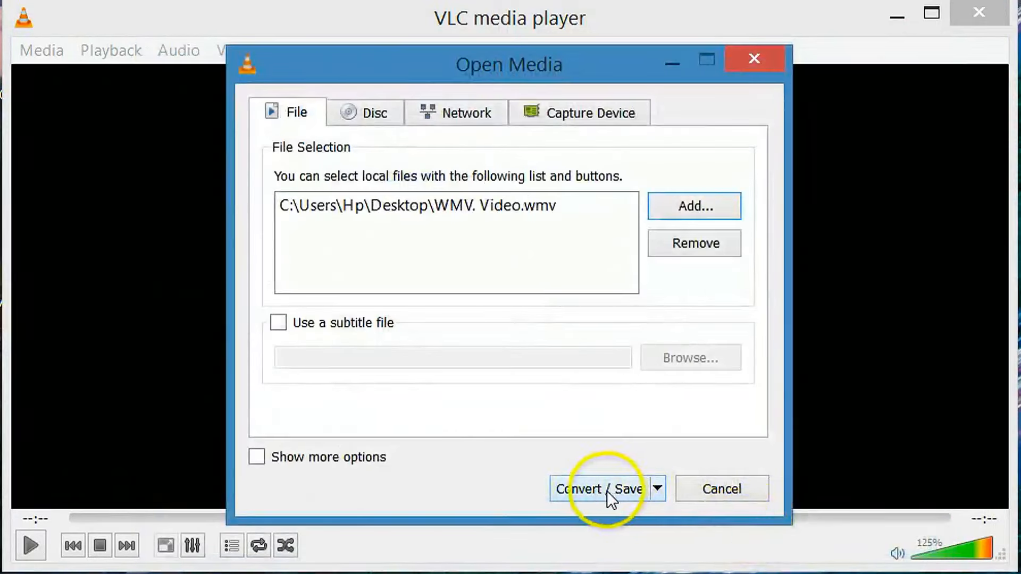
Proceed to the Convert dialog and browse to the Desktop as the destination folder
{"action": "left_click", "coordinate": [598, 489]}
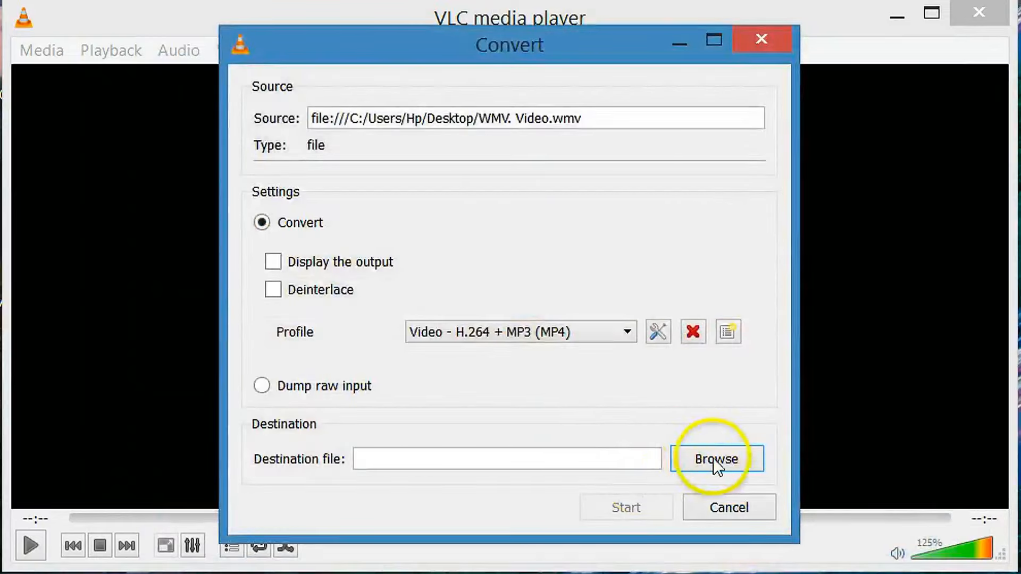
{"action": "left_click", "coordinate": [716, 458]}
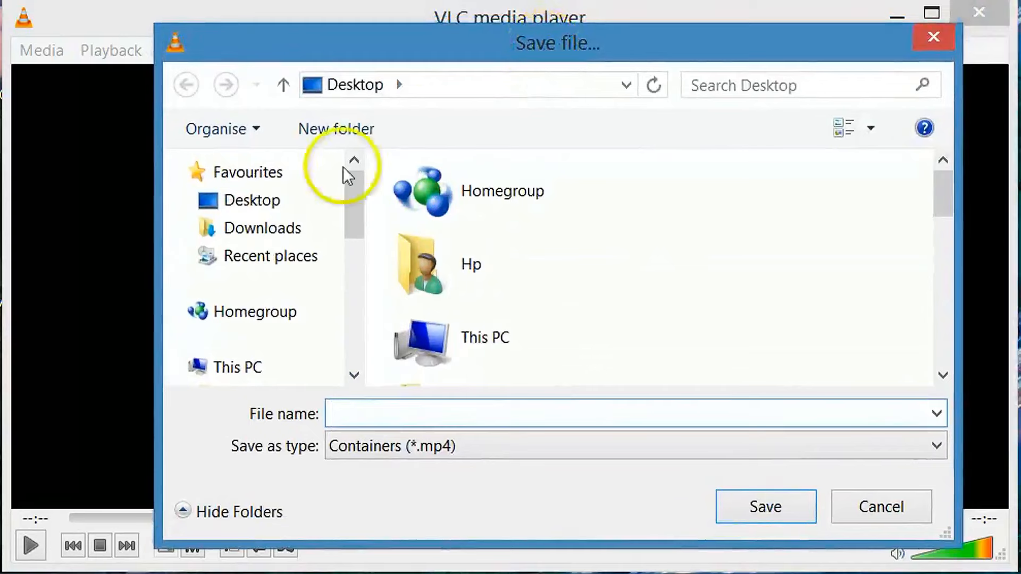
{"action": "left_click", "coordinate": [252, 199]}
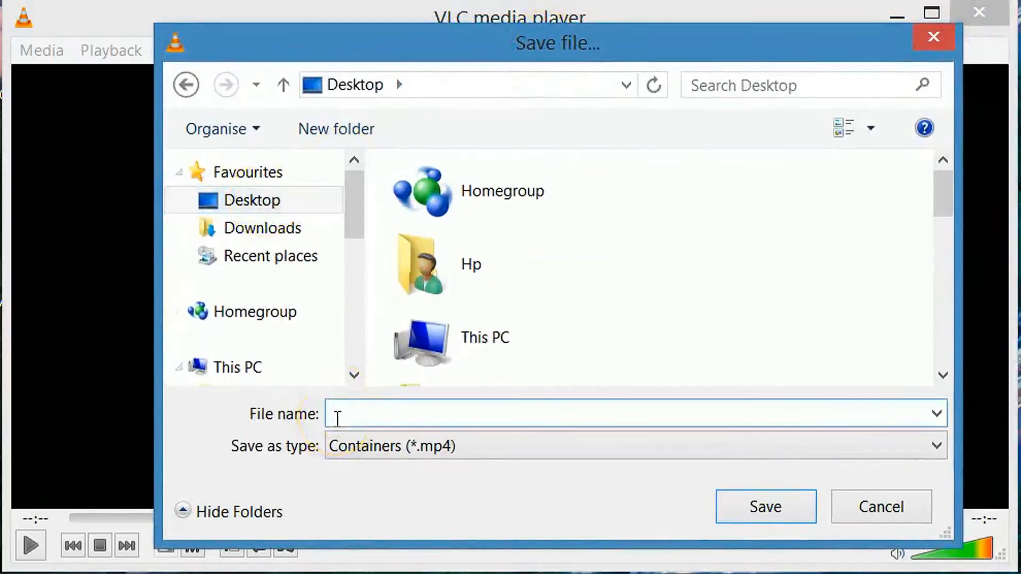
Name the destination file Test.mp3 and save it
{"action": "type", "text": "Test.mp3"}
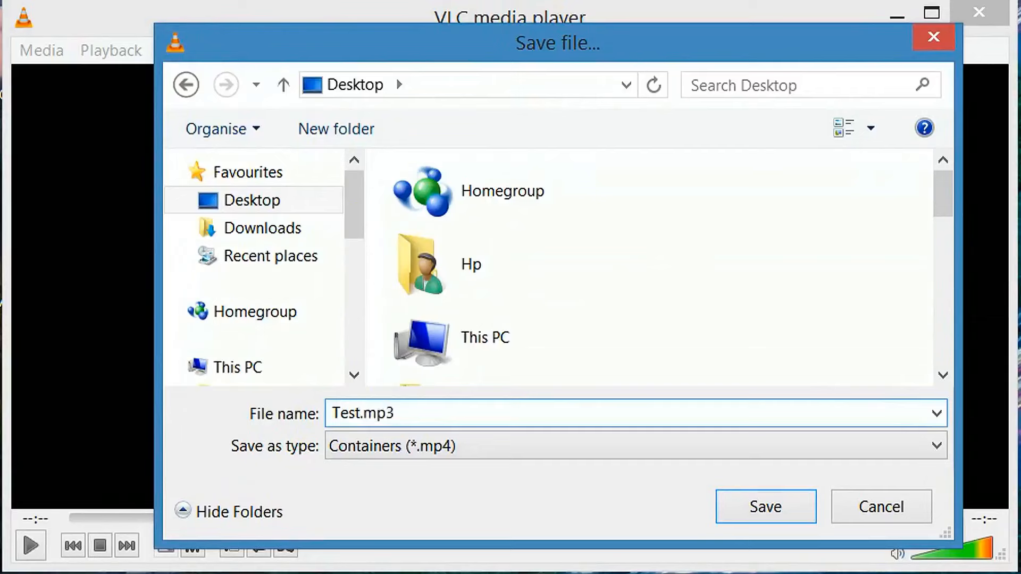
{"action": "double_click", "coordinate": [380, 413]}
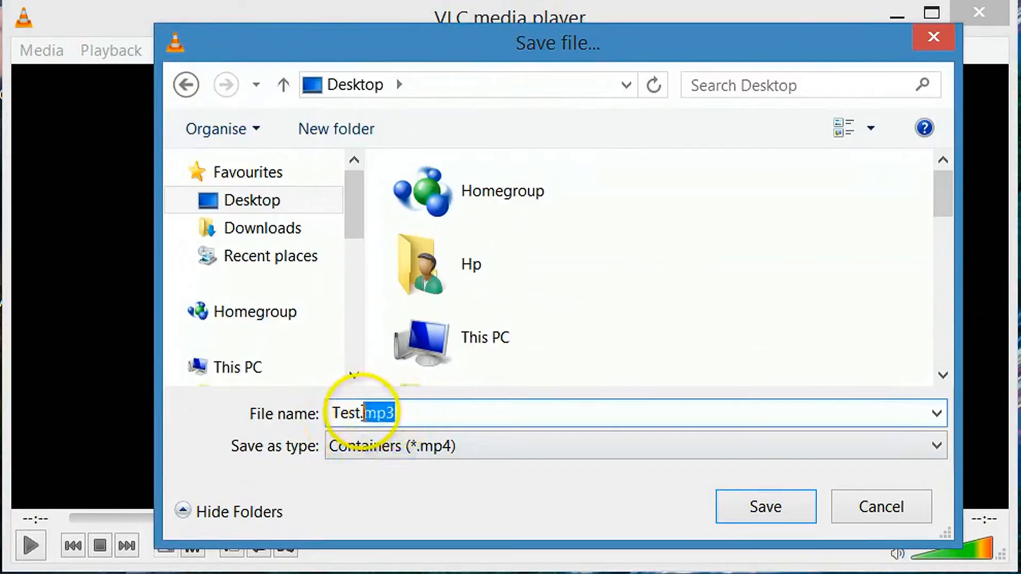
{"action": "left_click", "coordinate": [411, 413]}
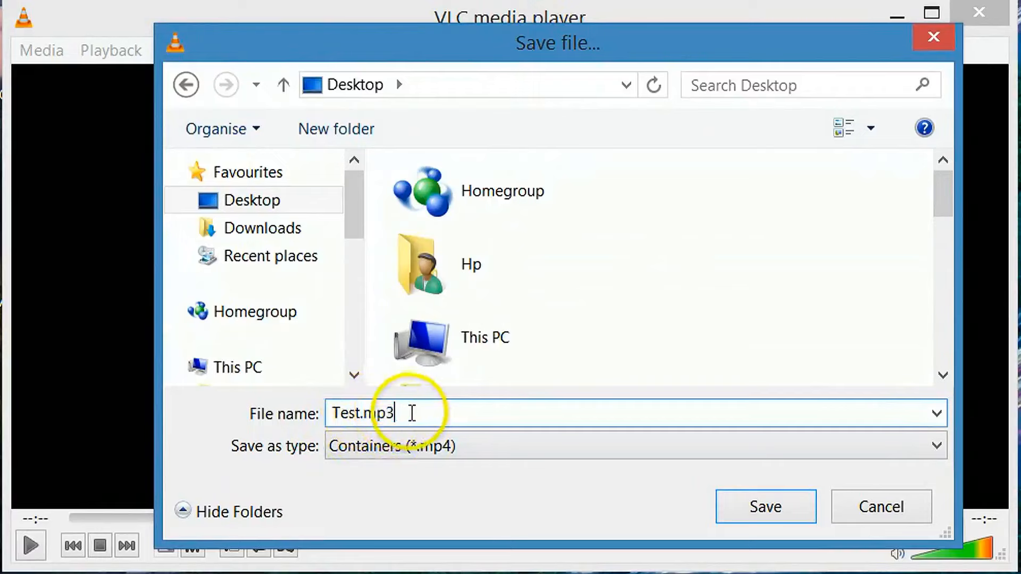
{"action": "left_click", "coordinate": [764, 506]}
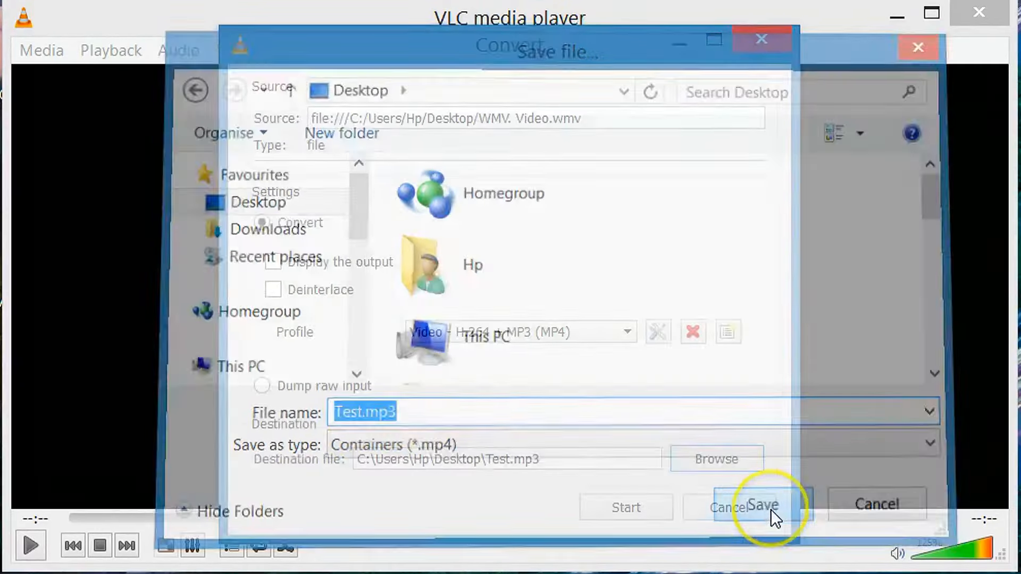
Choose the Audio - MP3 profile and run the conversion to Test.mp3
{"action": "left_click", "coordinate": [760, 507]}
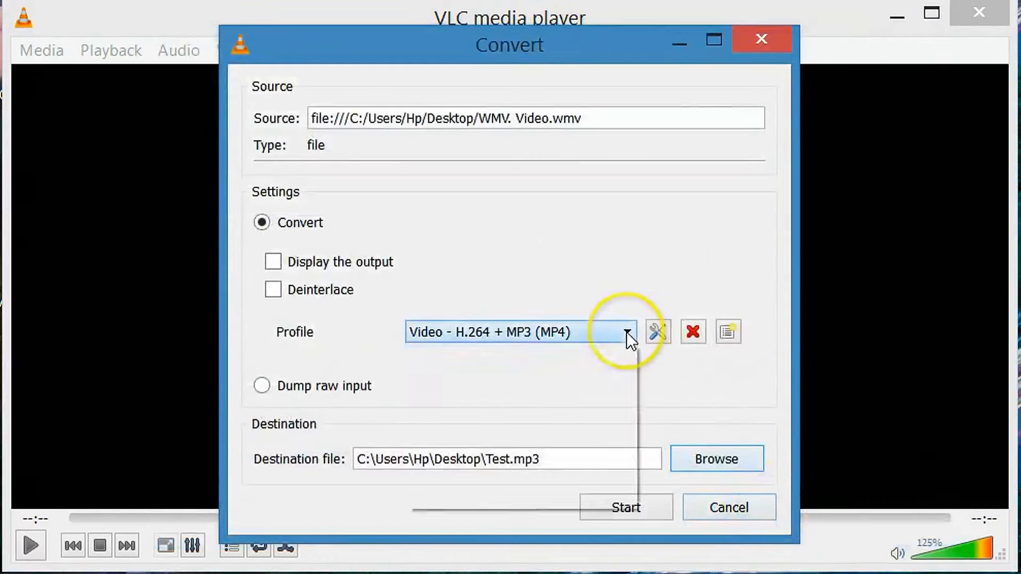
{"action": "left_click", "coordinate": [627, 332]}
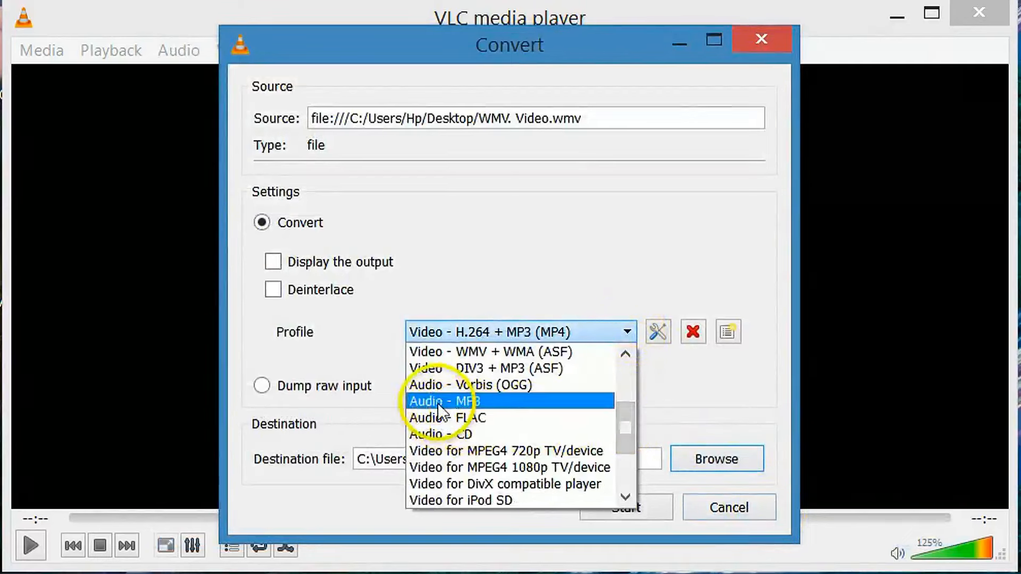
{"action": "left_click", "coordinate": [444, 401]}
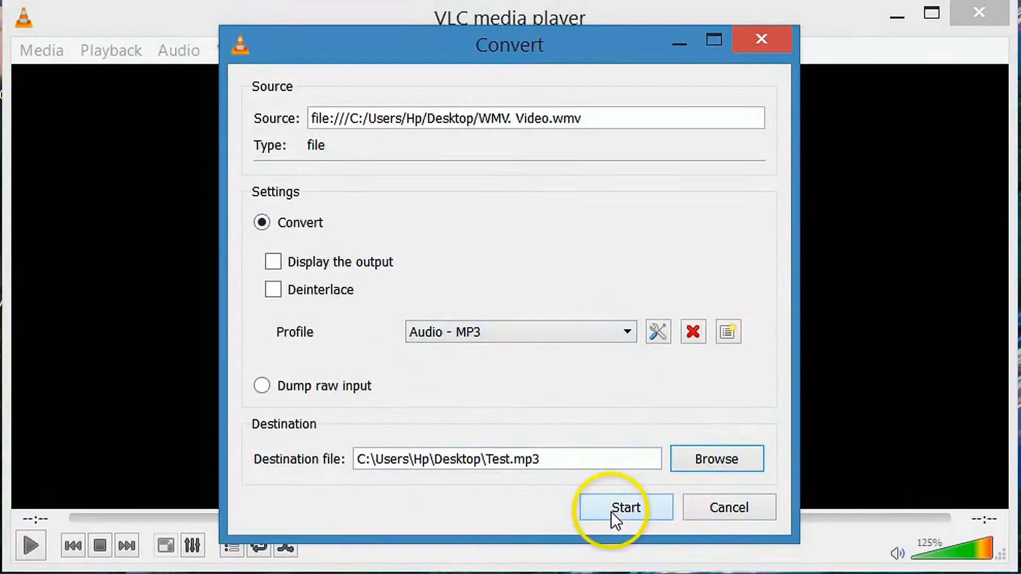
{"action": "left_click", "coordinate": [625, 507]}
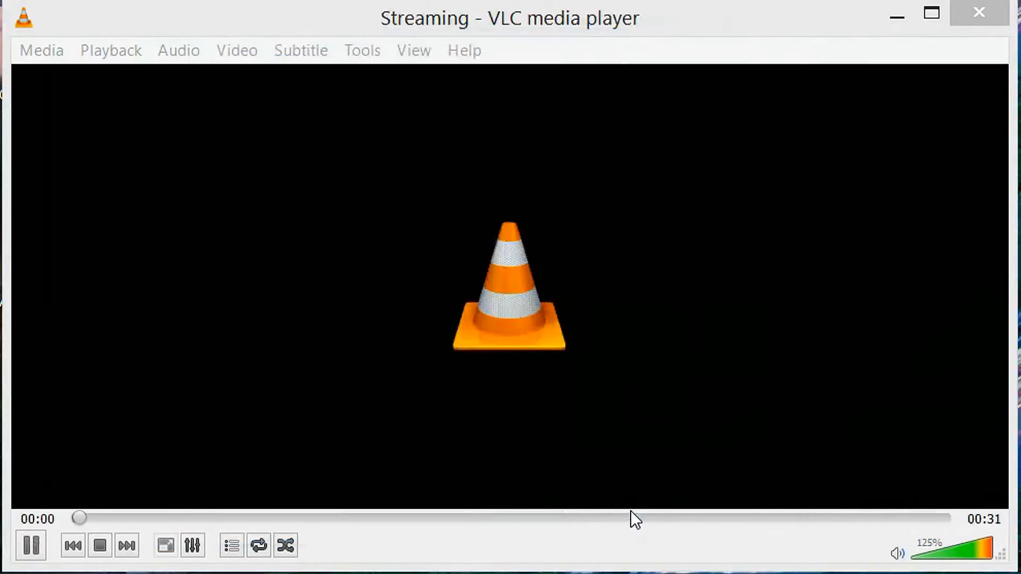
{"action": "left_click", "coordinate": [439, 518]}
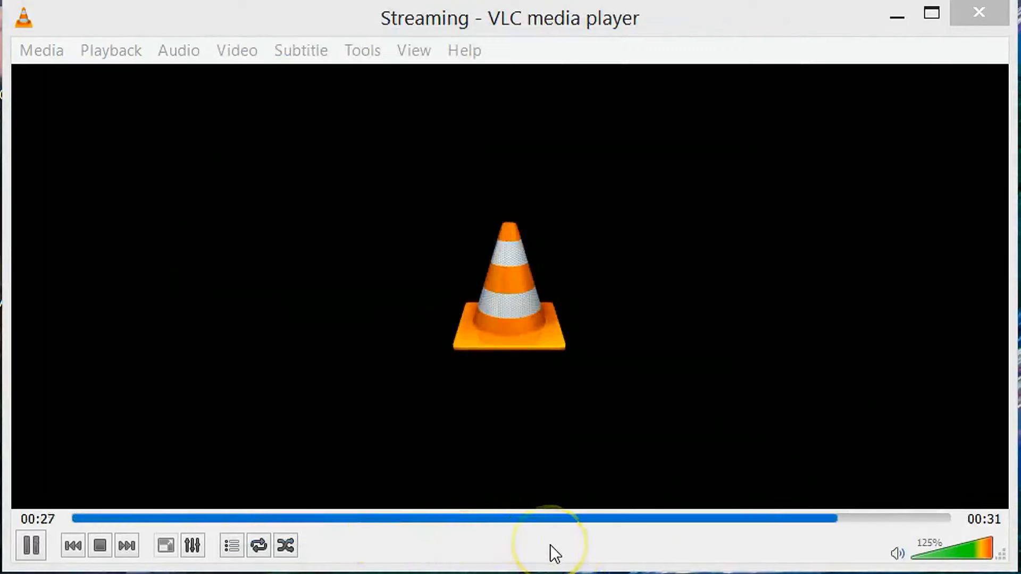
Close VLC and select the new Test.mp3 file on the desktop
{"action": "left_click", "coordinate": [99, 545]}
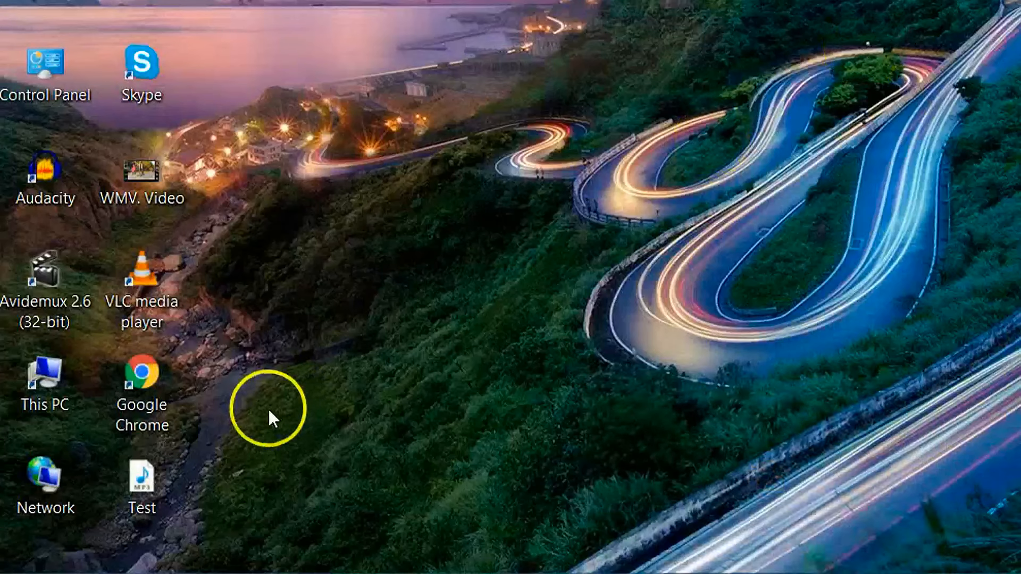
{"action": "left_click", "coordinate": [141, 484]}
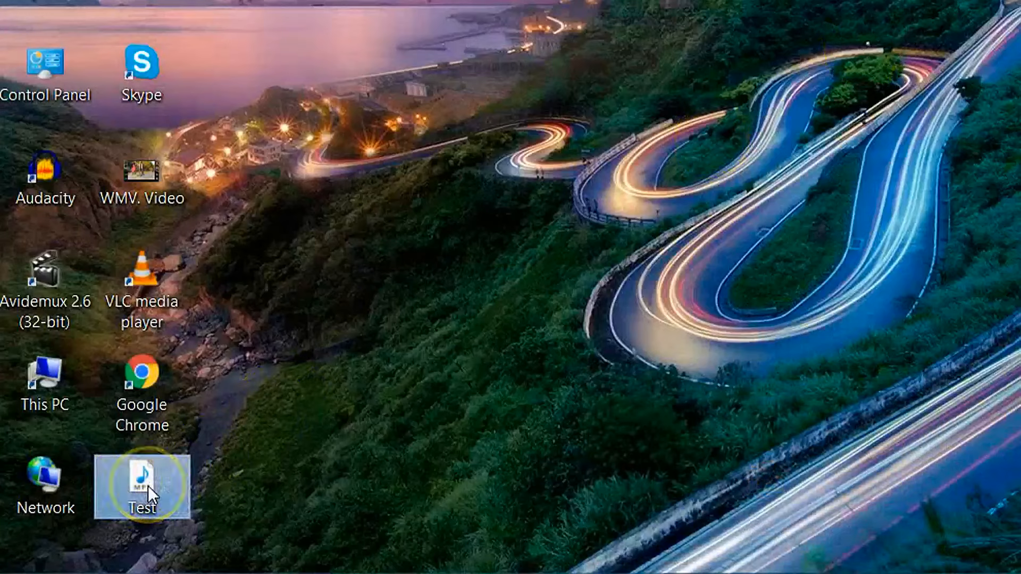